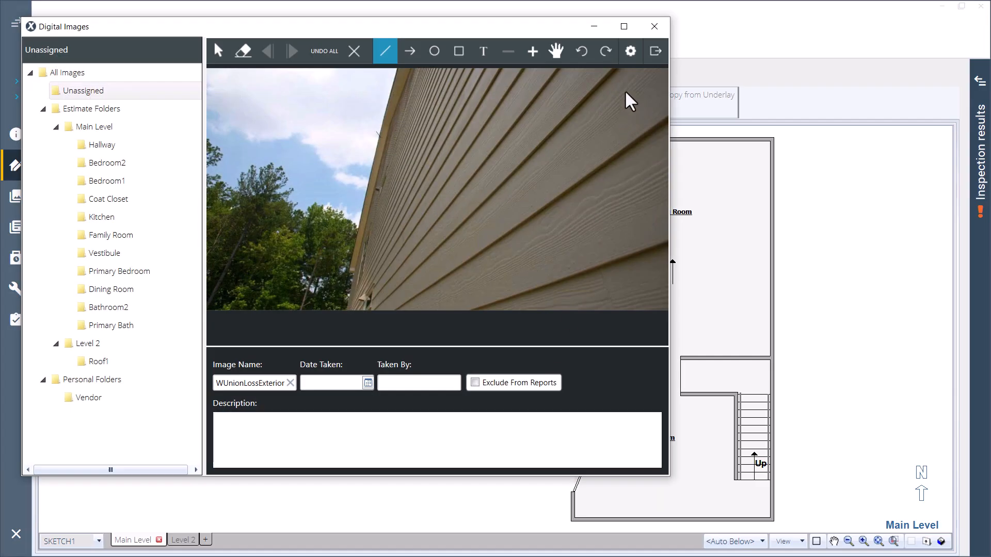
- Switch to the browser tab showing the CBE: Exterior Finishes course title page
left_click(622, 26)
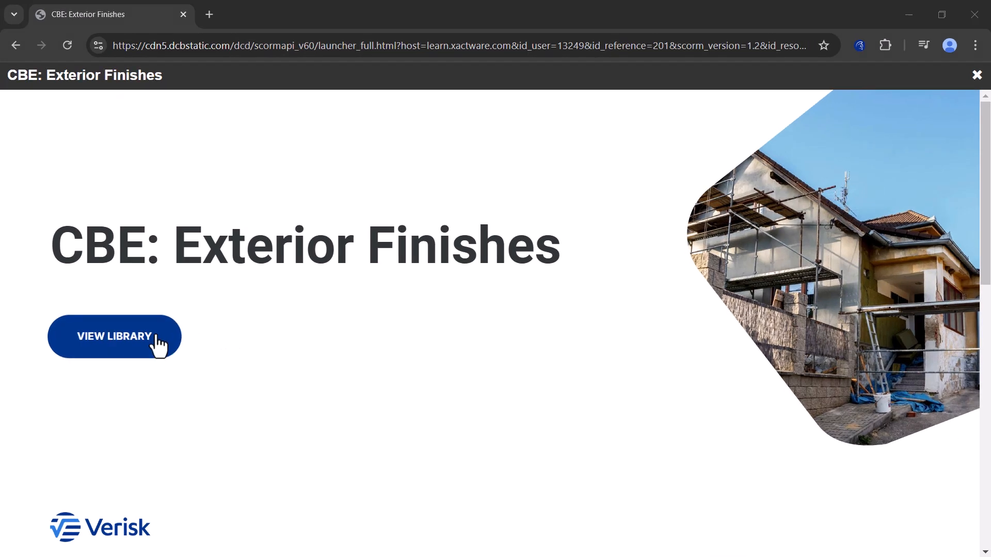
- Play the Construction Basics: Exterior Finishes Wood Siding video from the course library
left_click(114, 336)
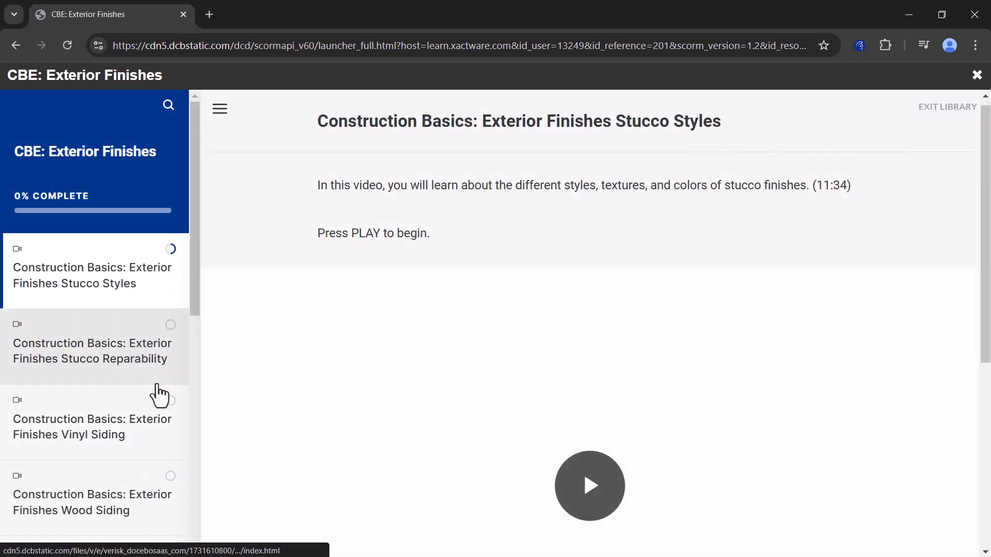
left_click(92, 502)
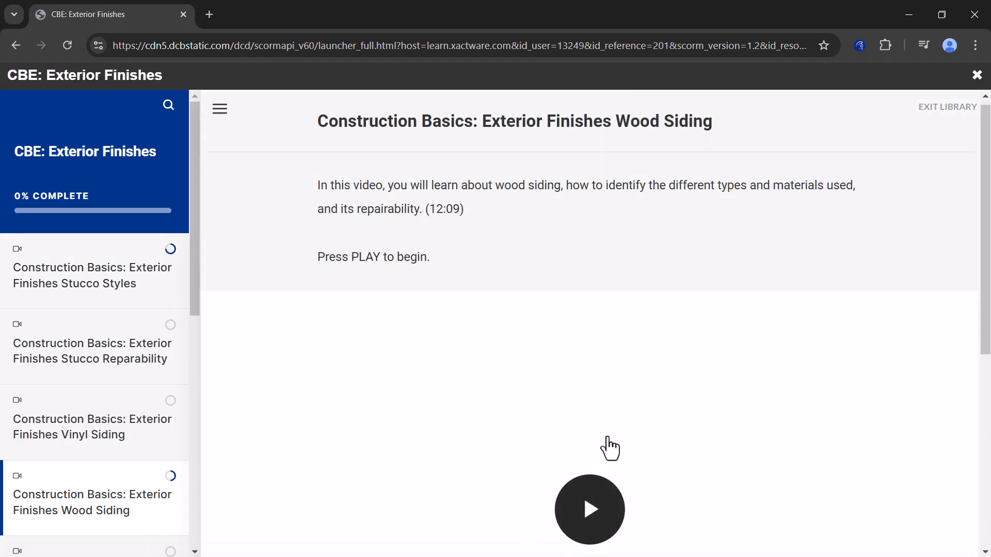
left_click(589, 509)
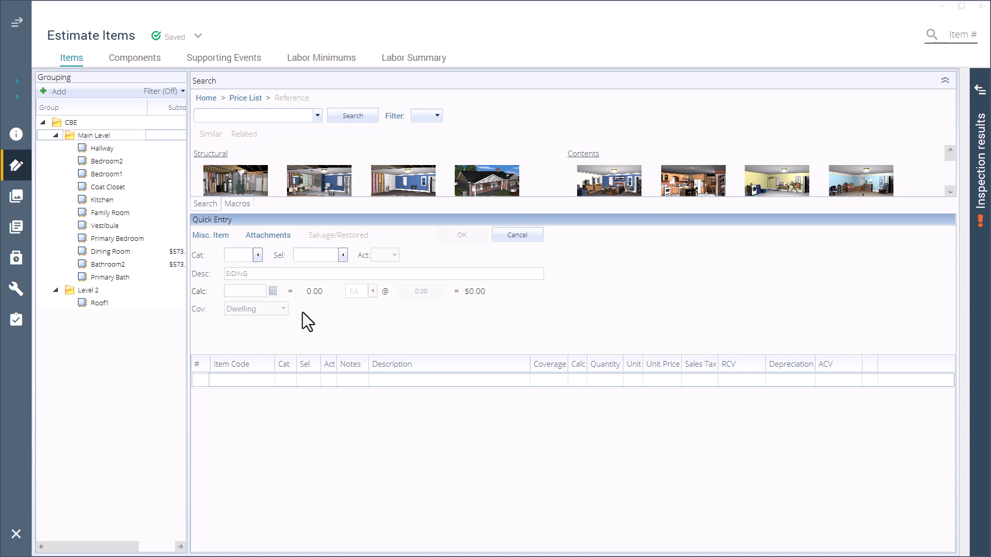
mouse_move(294, 287)
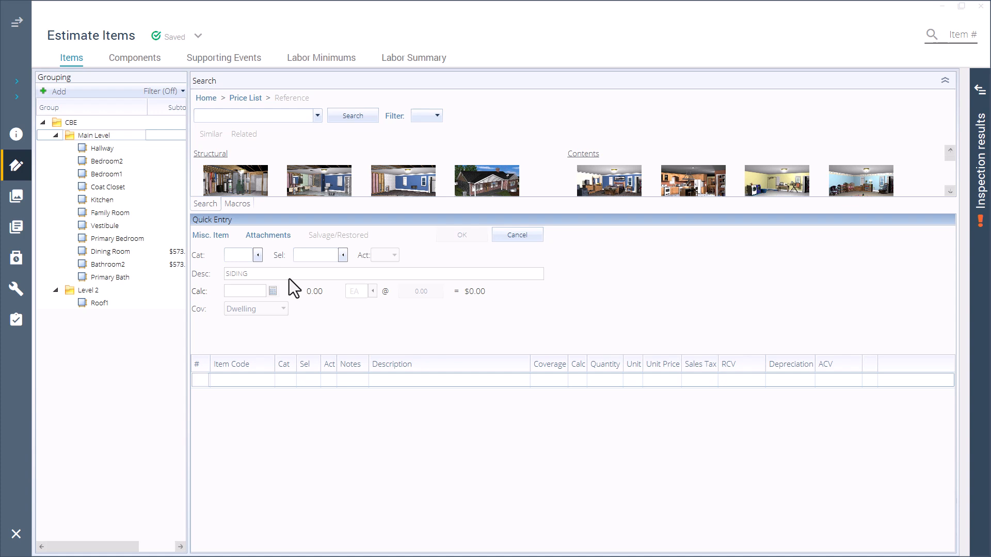
- Add an SDG fiber cement lap siding item, then open the Video Library's Learn more page
type("SDG")
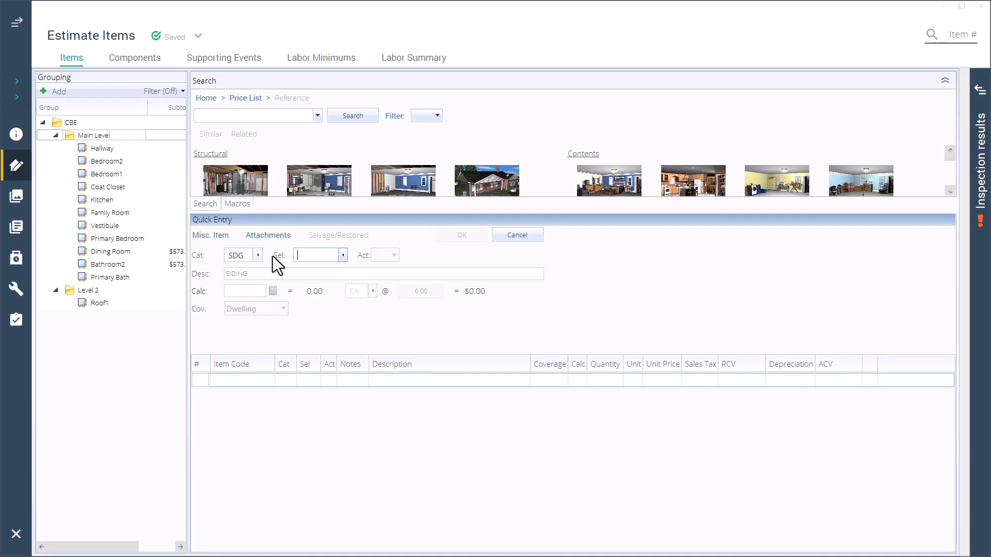
left_click(344, 254)
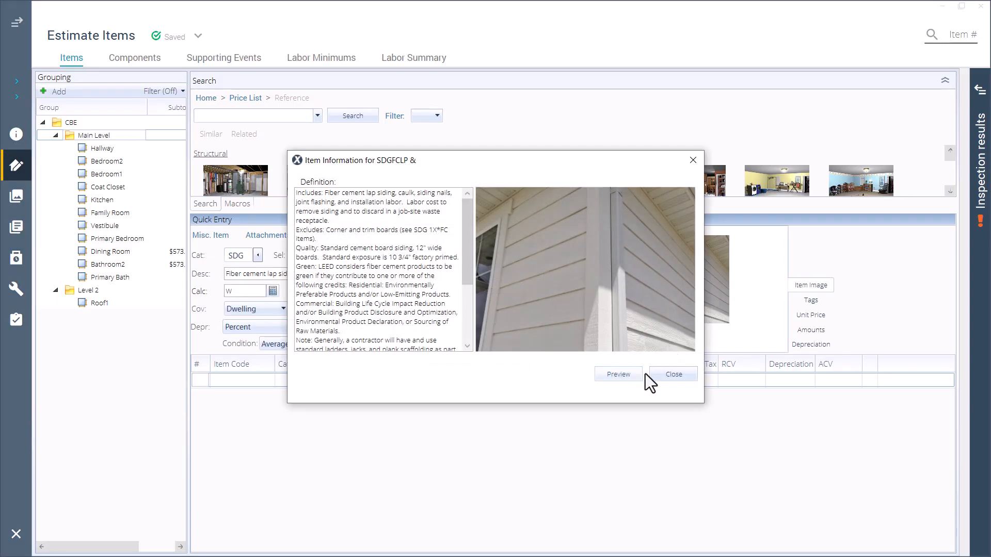
left_click(673, 374)
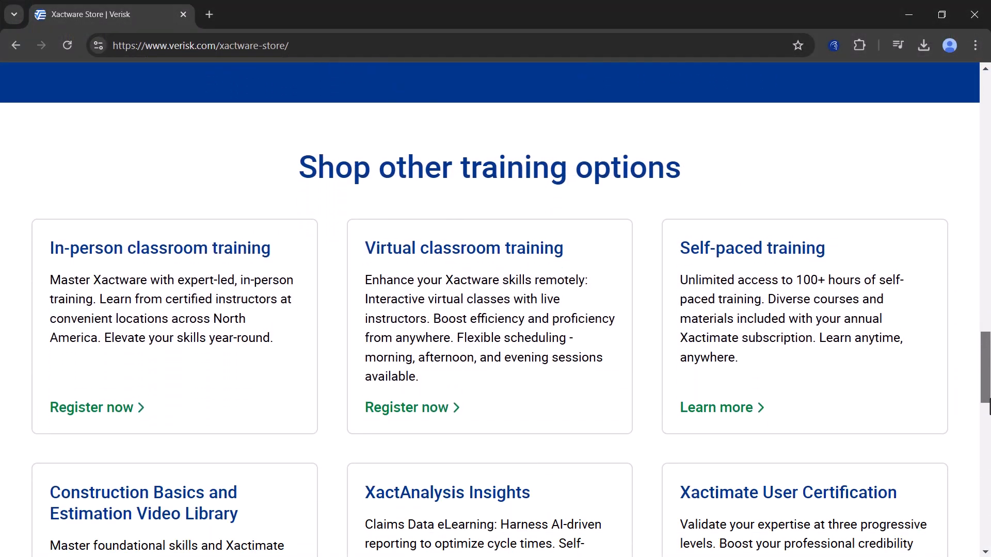
scroll("down", 3)
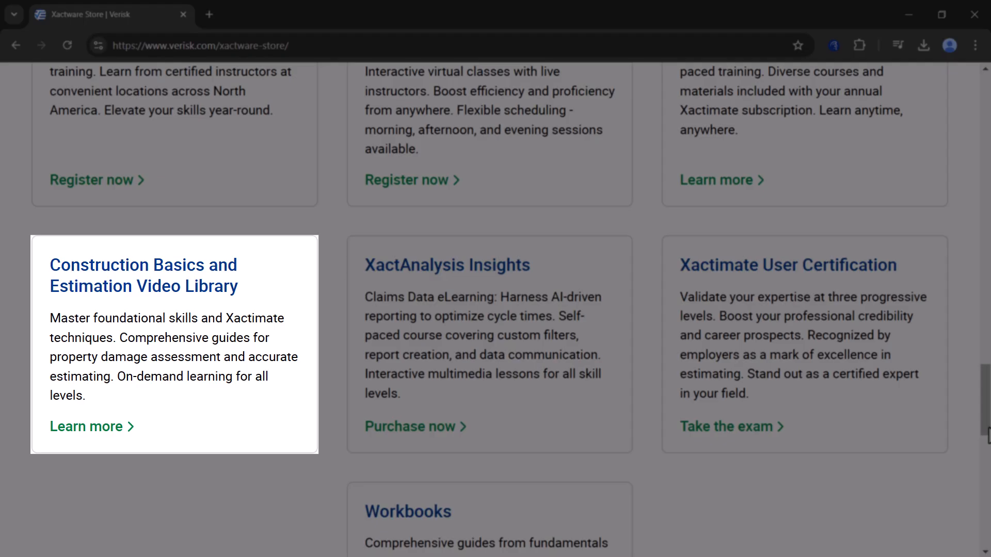
left_click(87, 426)
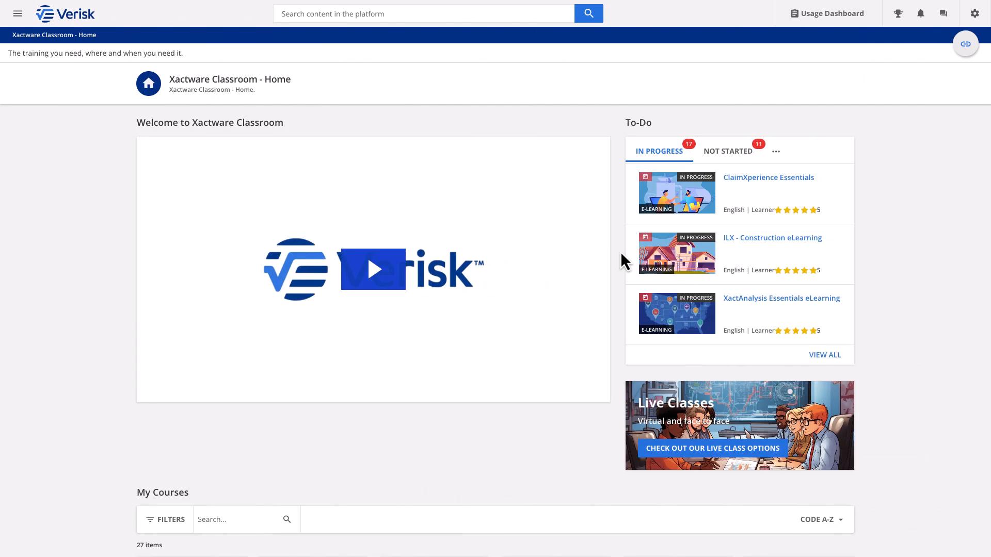